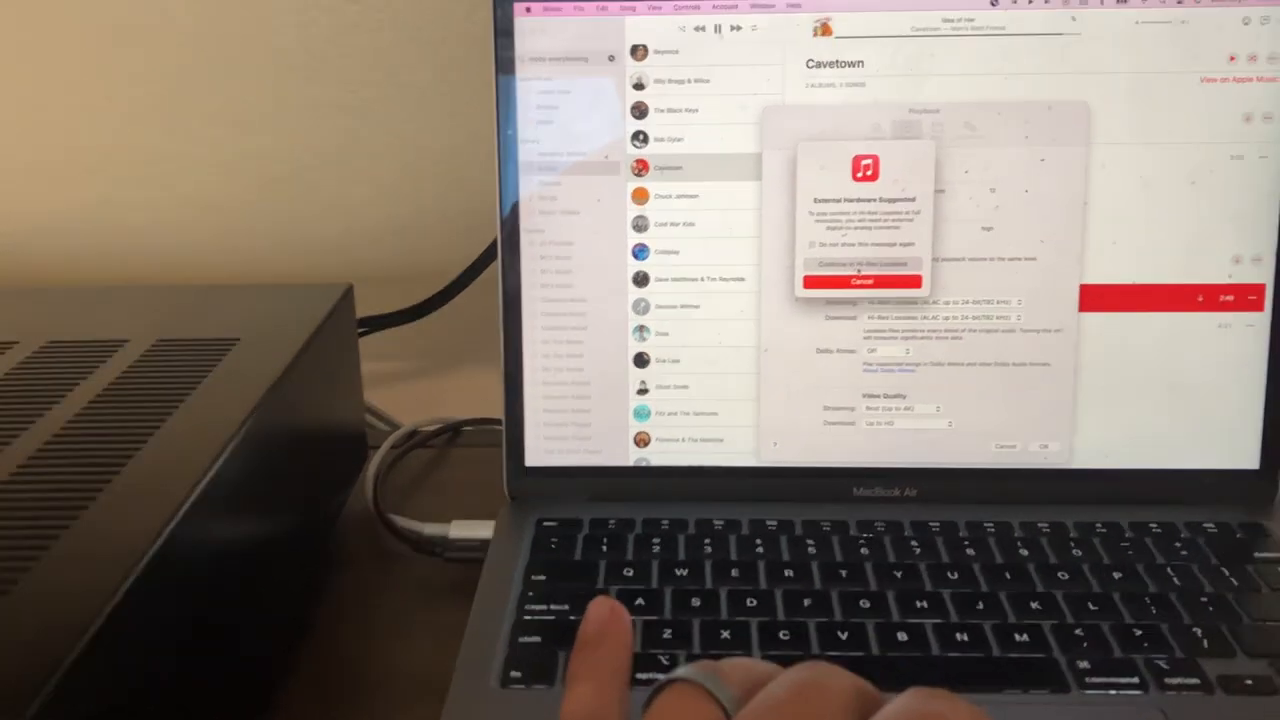
# Step: Choose Hi-Res Lossless for streaming and download quality, continuing past each External Hardware Suggested alert
pyautogui.click(864, 280)
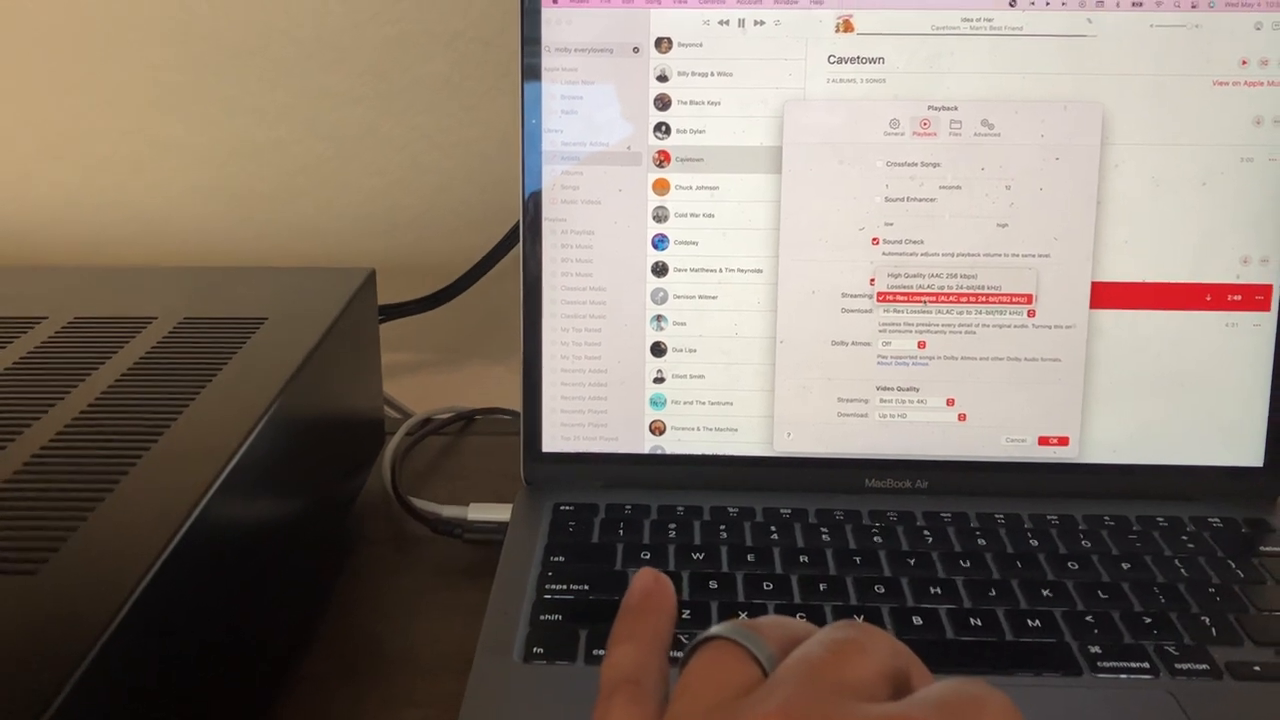
pyautogui.click(956, 296)
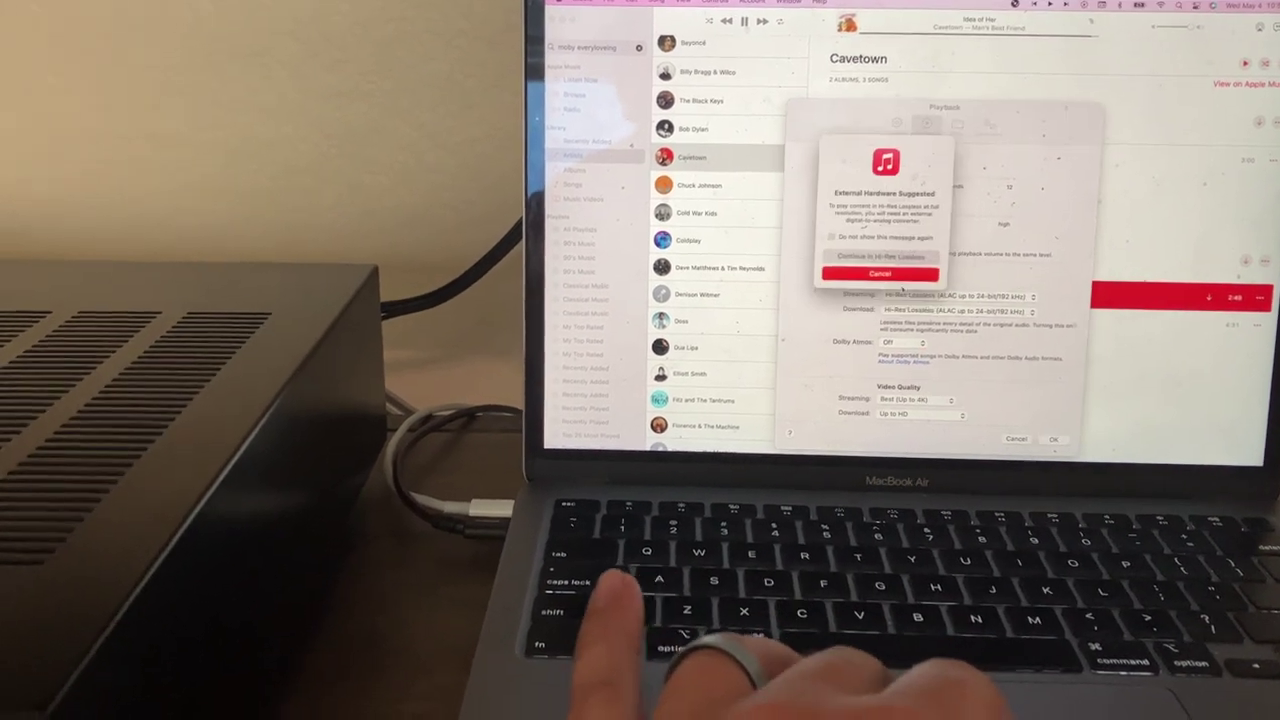
pyautogui.click(878, 256)
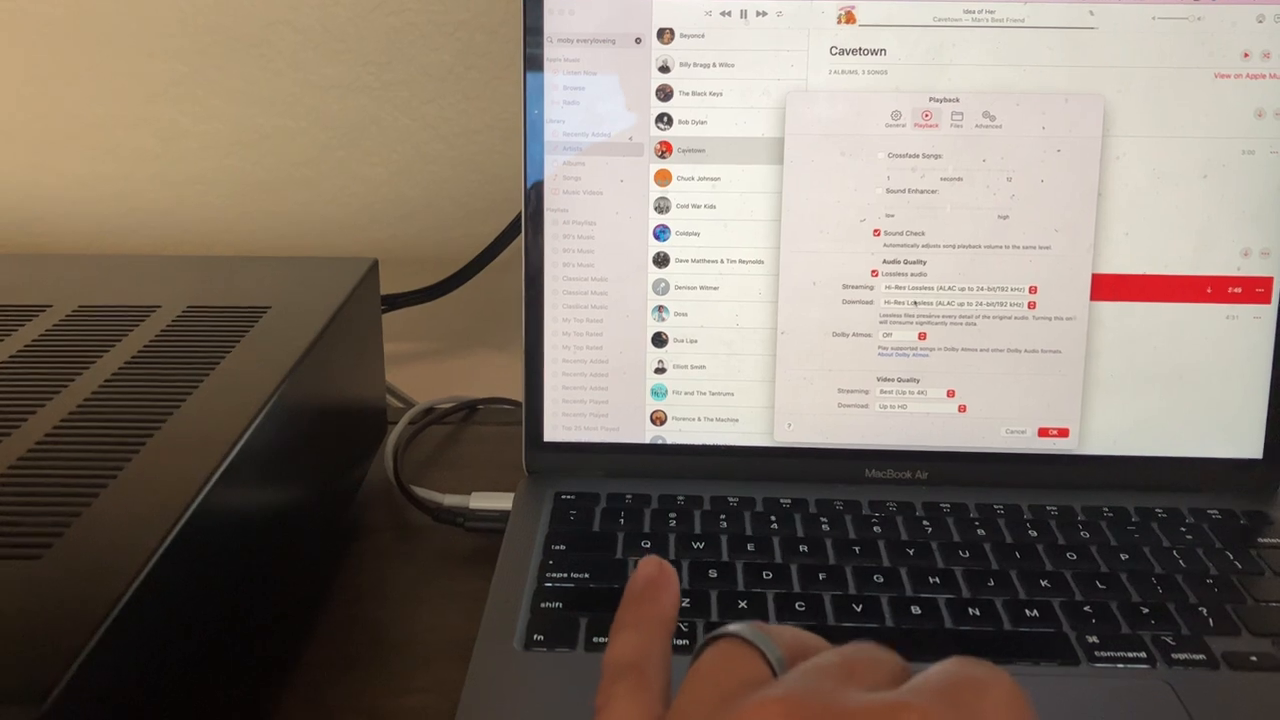
pyautogui.click(956, 288)
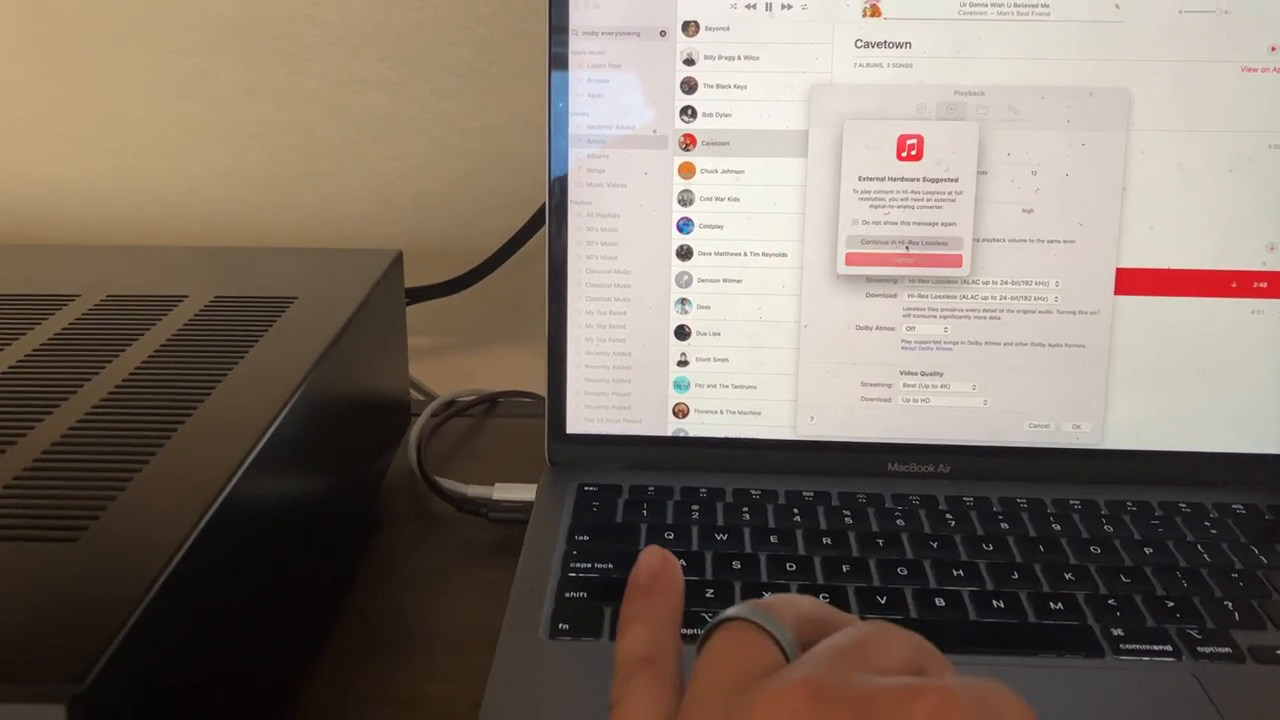
pyautogui.click(904, 242)
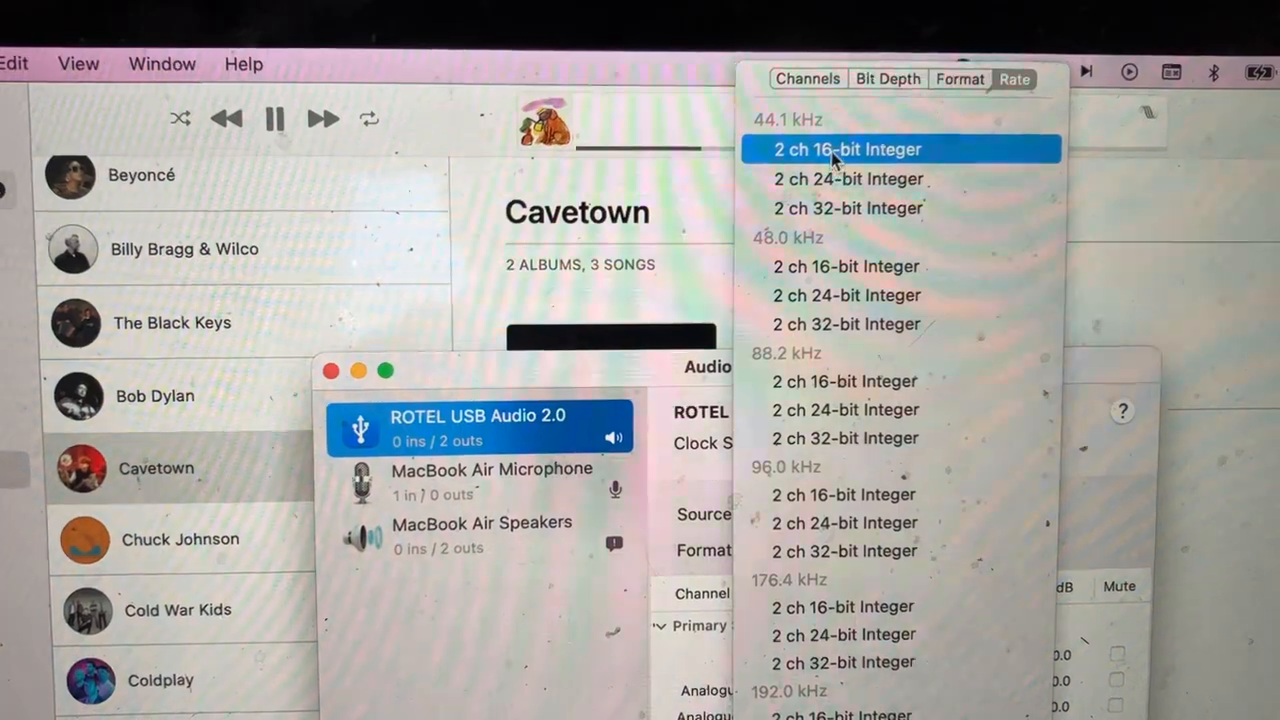
# Step: Choose the 2 ch 32-bit Integer 384.0 kHz format for the ROTEL USB Audio 2.0 output
pyautogui.click(844, 148)
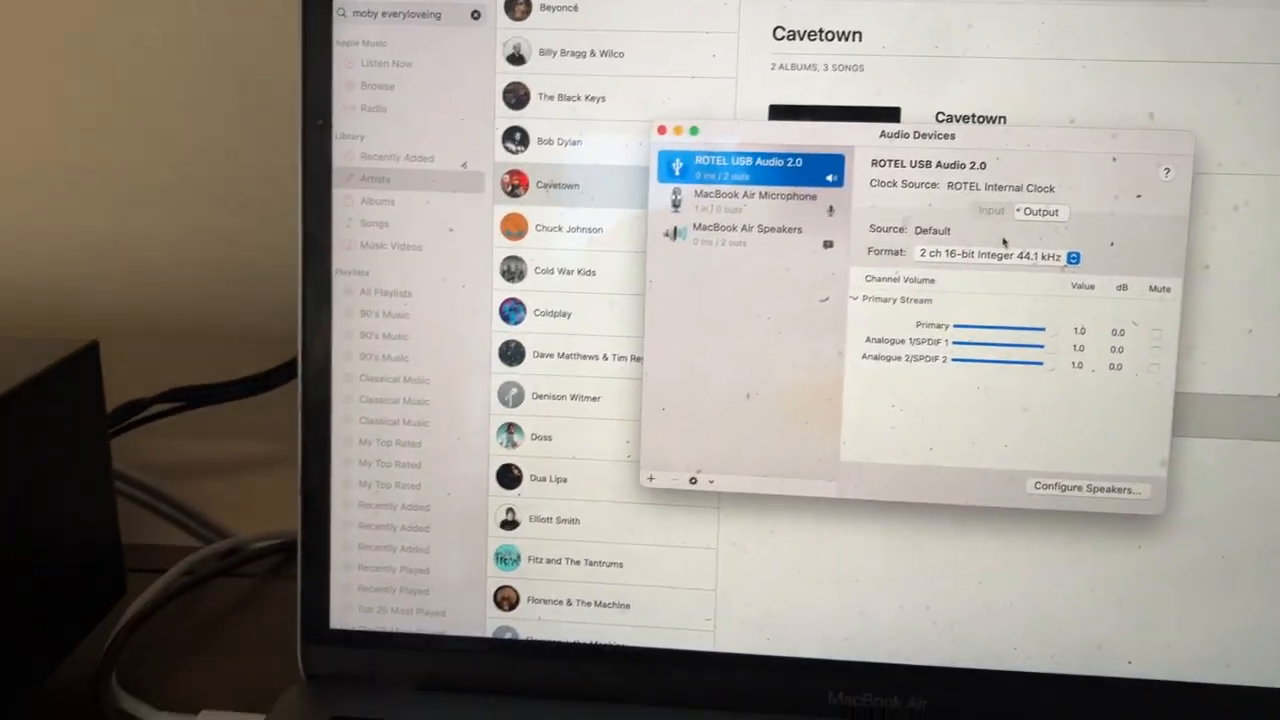
pyautogui.click(1004, 252)
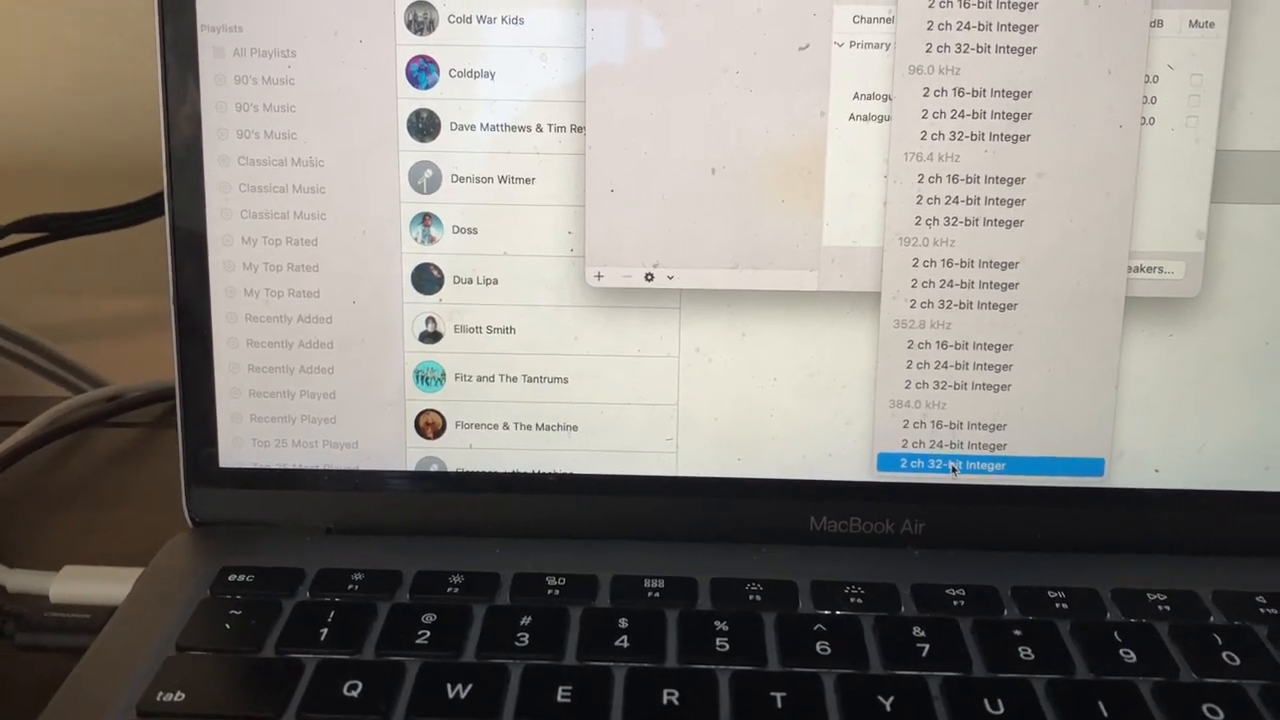
pyautogui.click(952, 464)
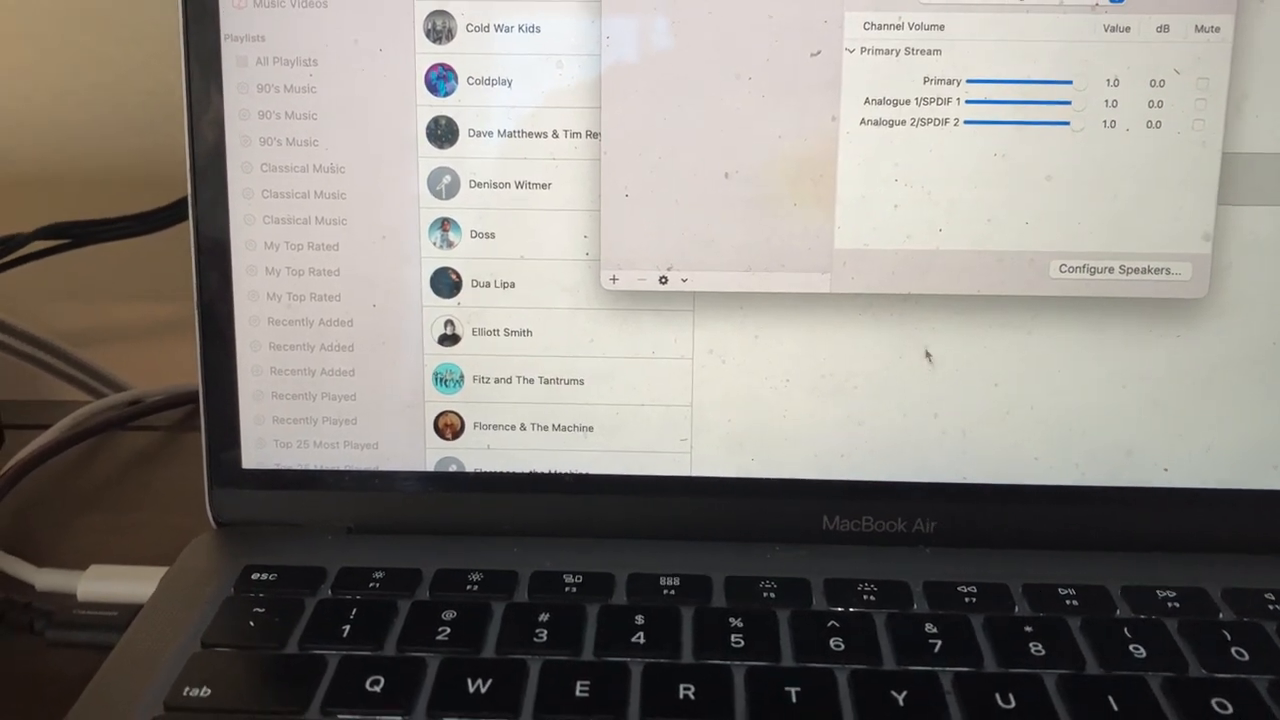